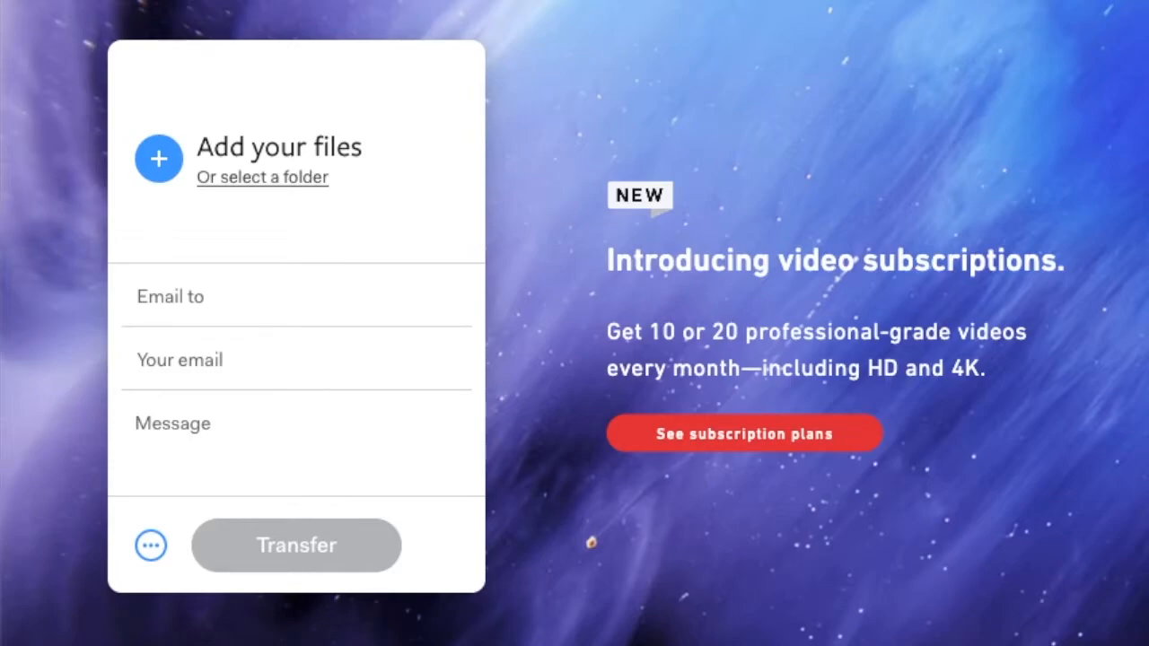
{"action": "left_click", "coordinate": [269, 296]}
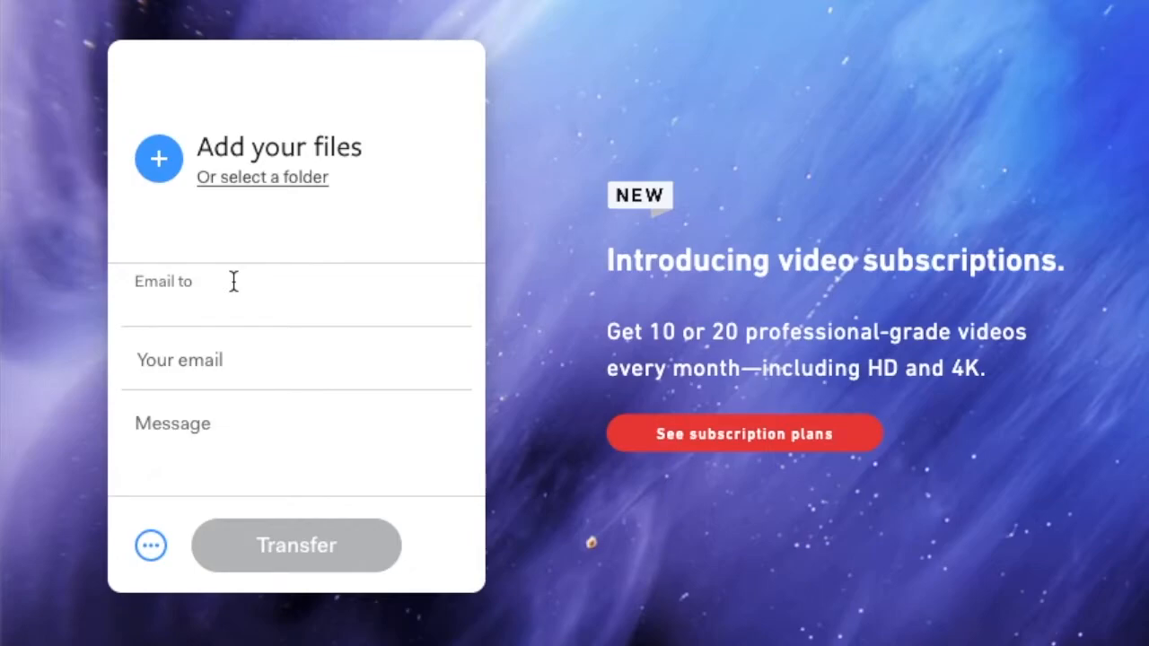
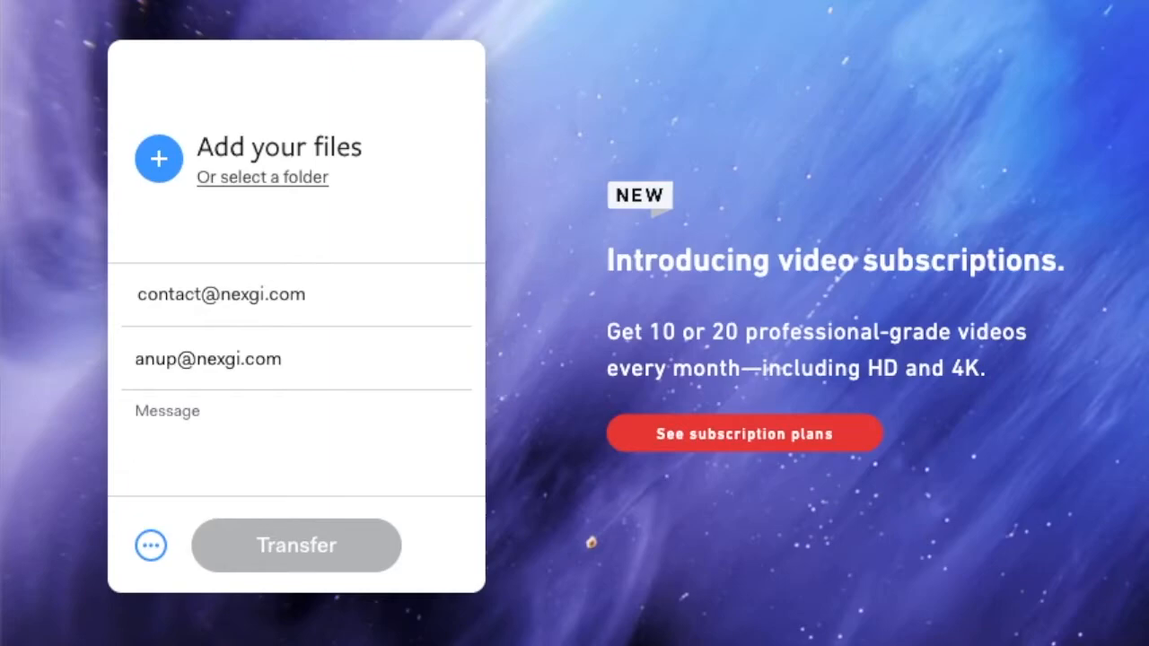
Type the message 'Cateogry & Product Images and Excel files' into the Message field.
{"action": "type", "text": "Web"}
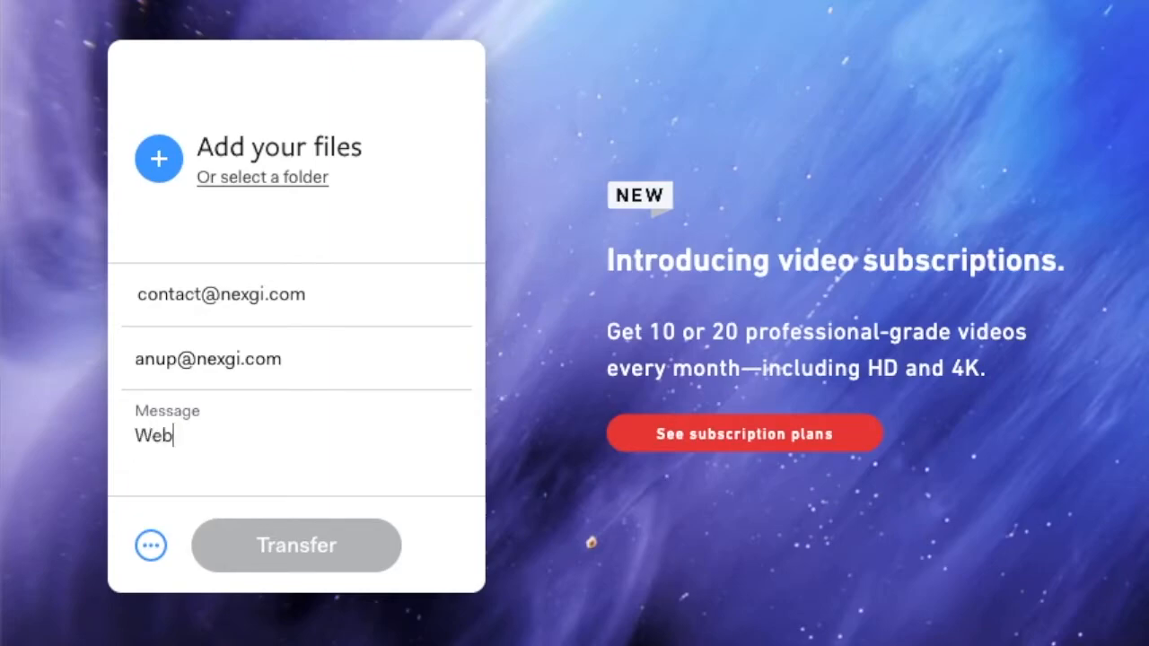
{"action": "type", "text": "Cateogry &"}
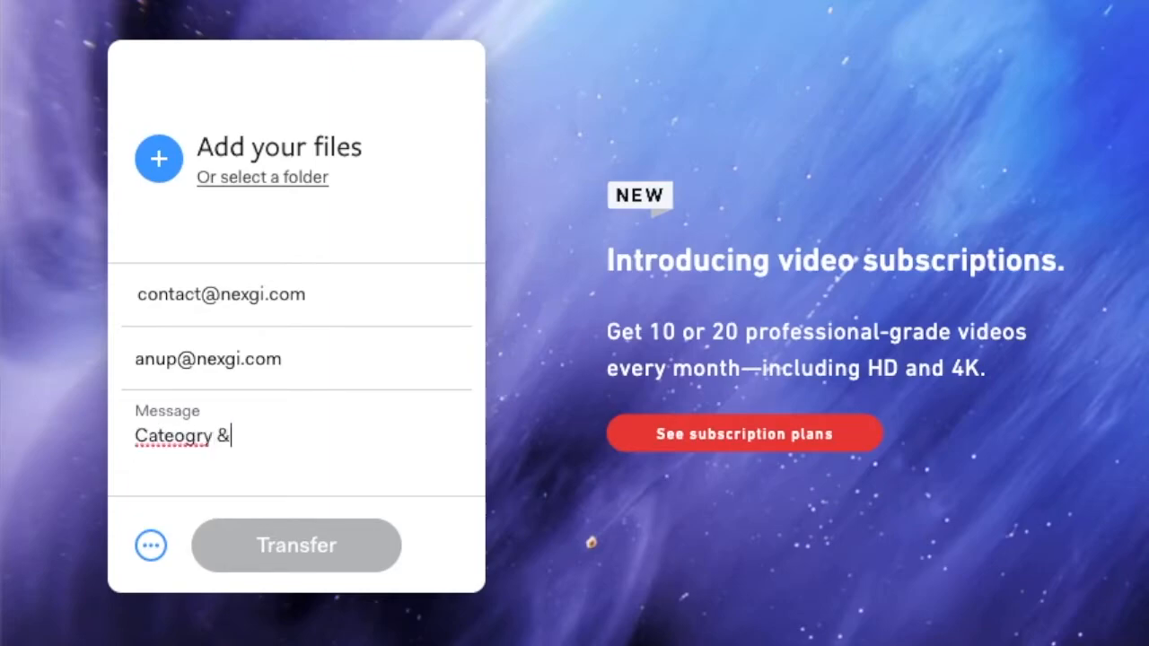
{"action": "type", "text": "Product l"}
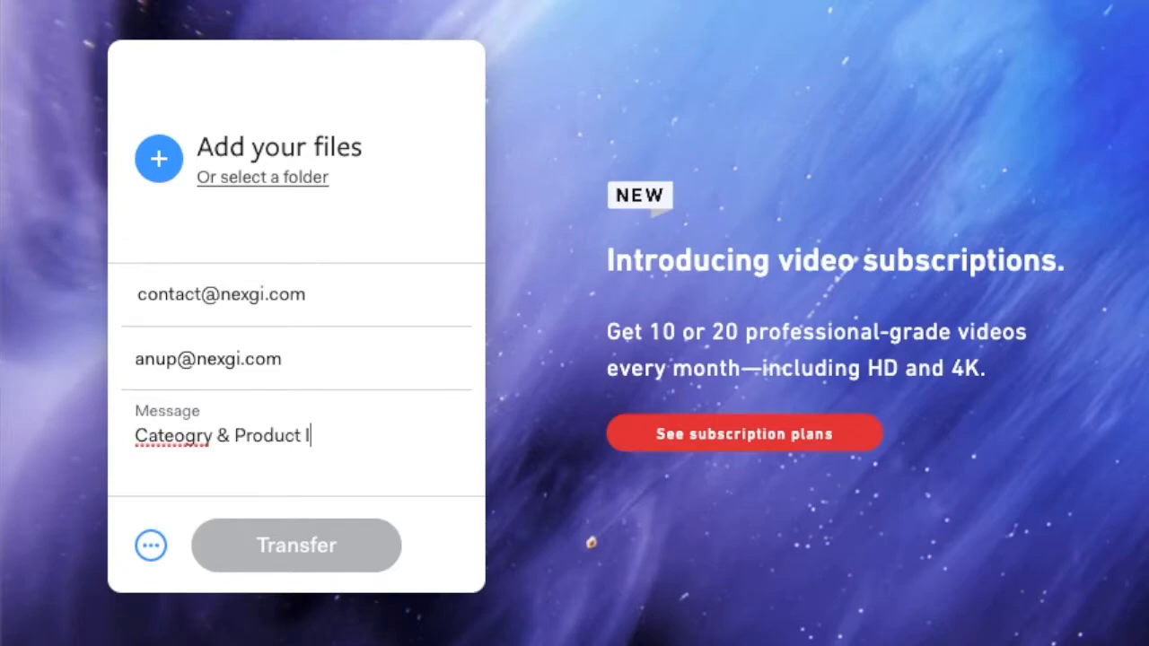
{"action": "type", "text": "mages and"}
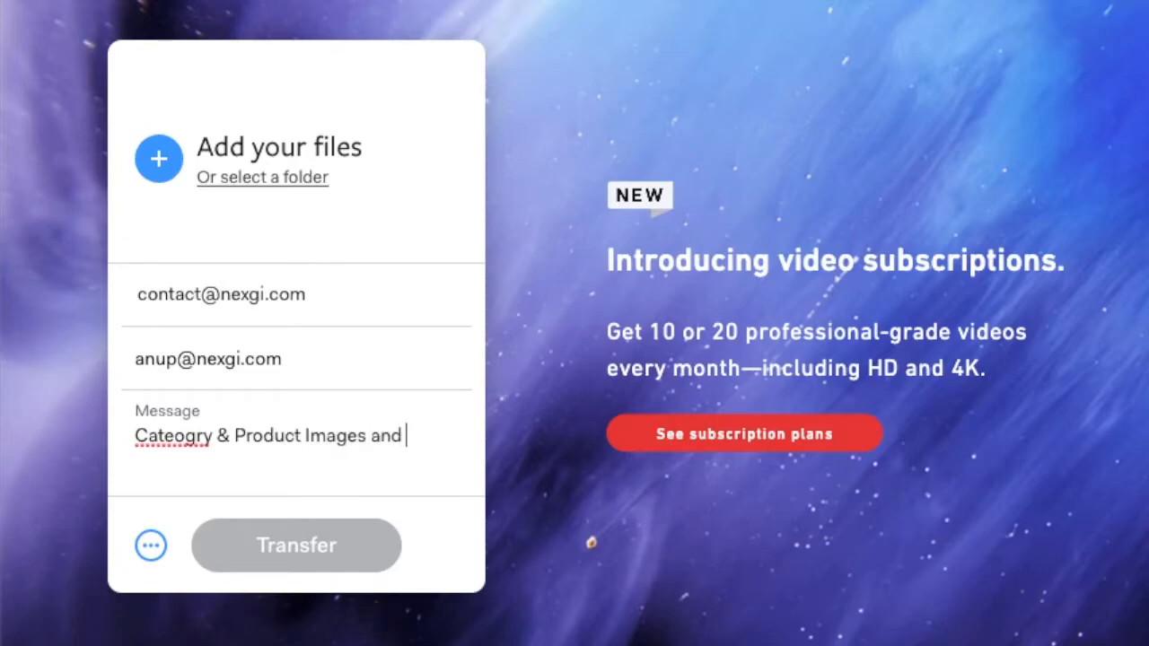
{"action": "type", "text": "W"}
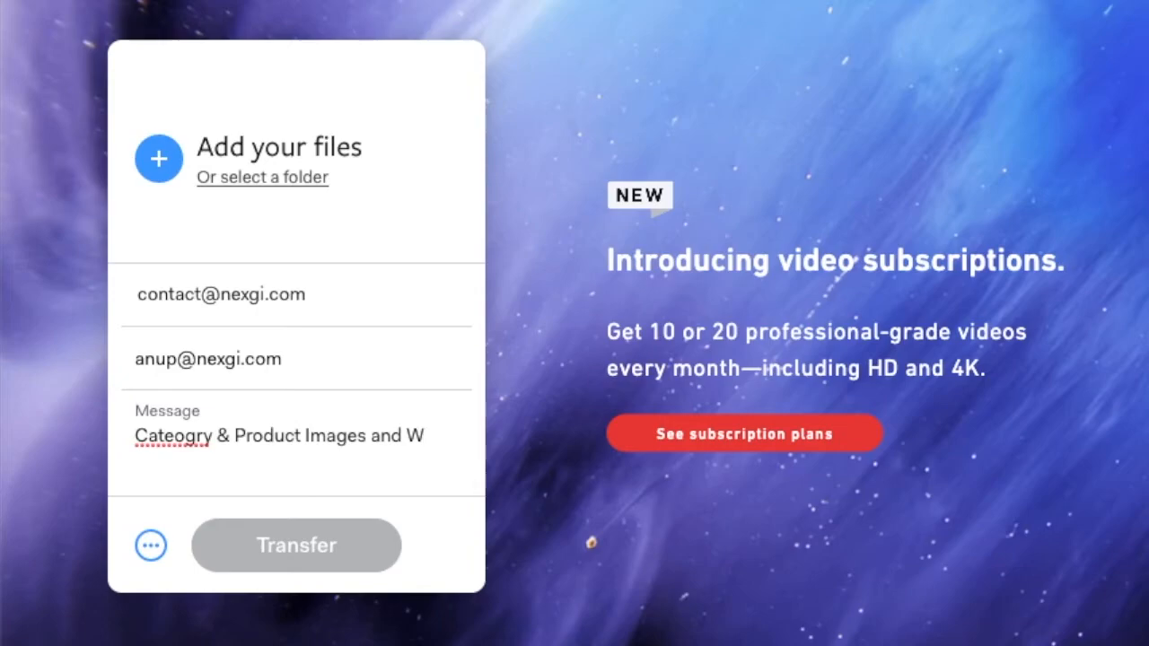
{"action": "type", "text": "Excel files"}
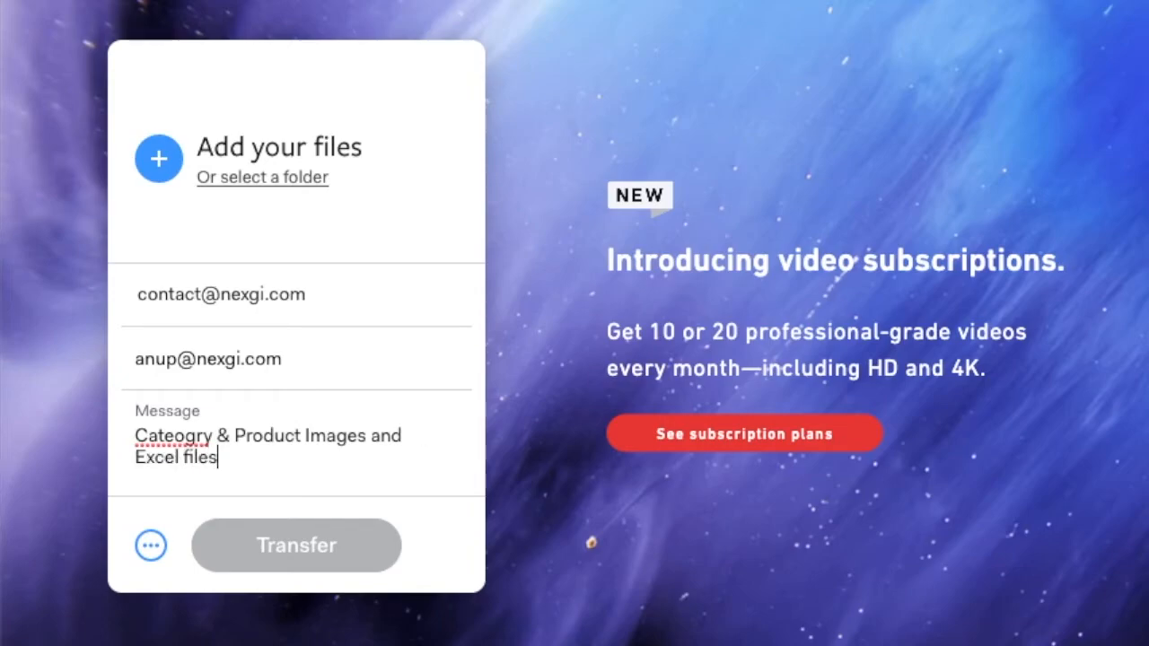
Correct 'Cateogry' to 'Category' and finish the message with ' - nexgi.com'.
{"action": "right_click", "coordinate": [173, 436]}
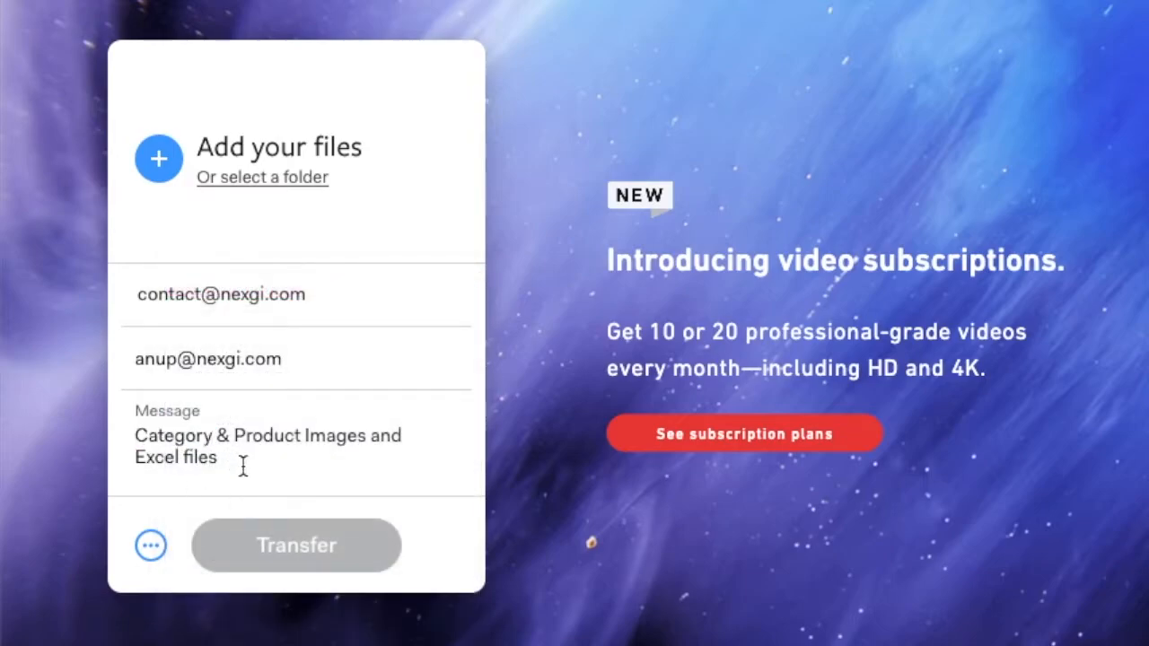
{"action": "mouse_move", "coordinate": [204, 310]}
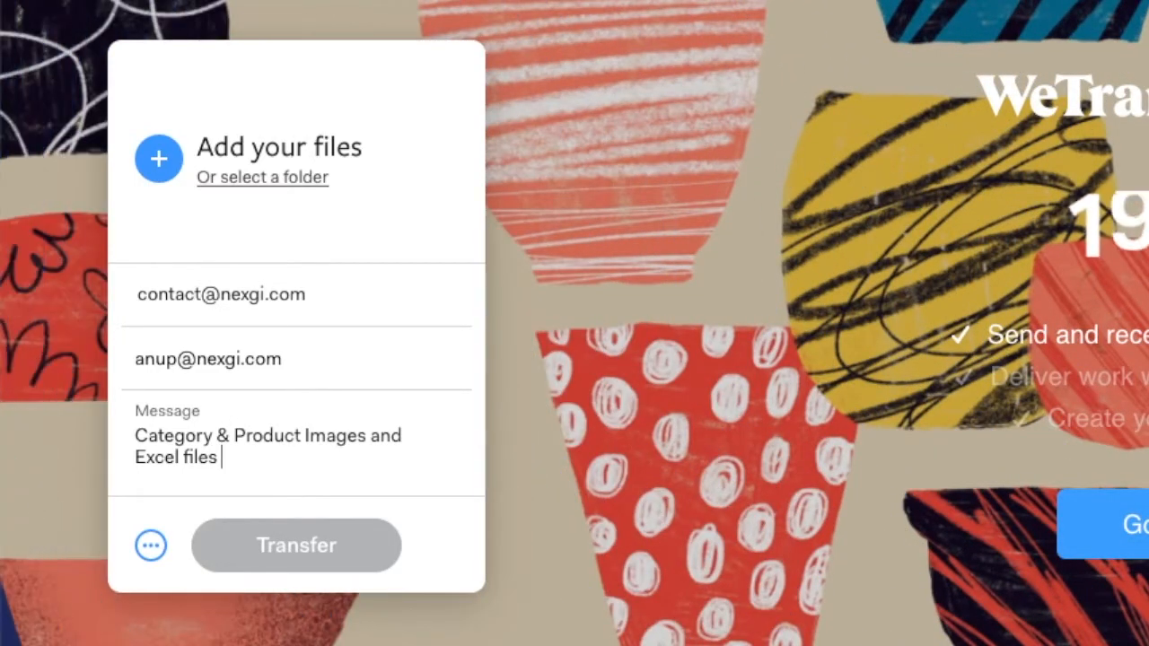
{"action": "type", "text": "-"}
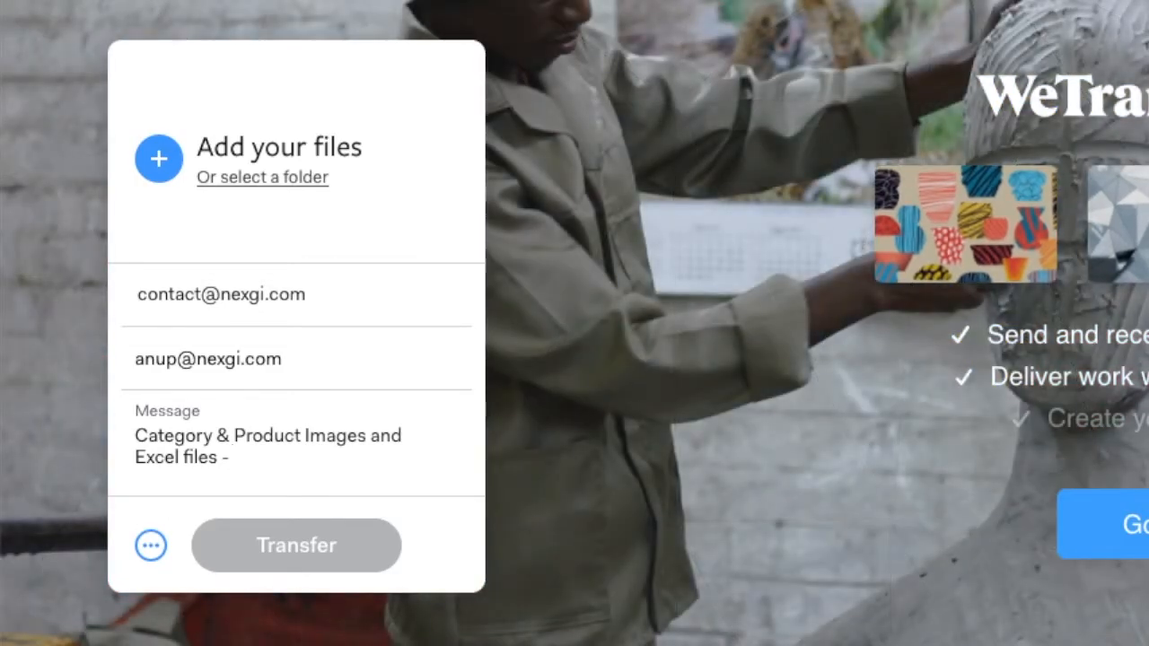
{"action": "type", "text": "ne"}
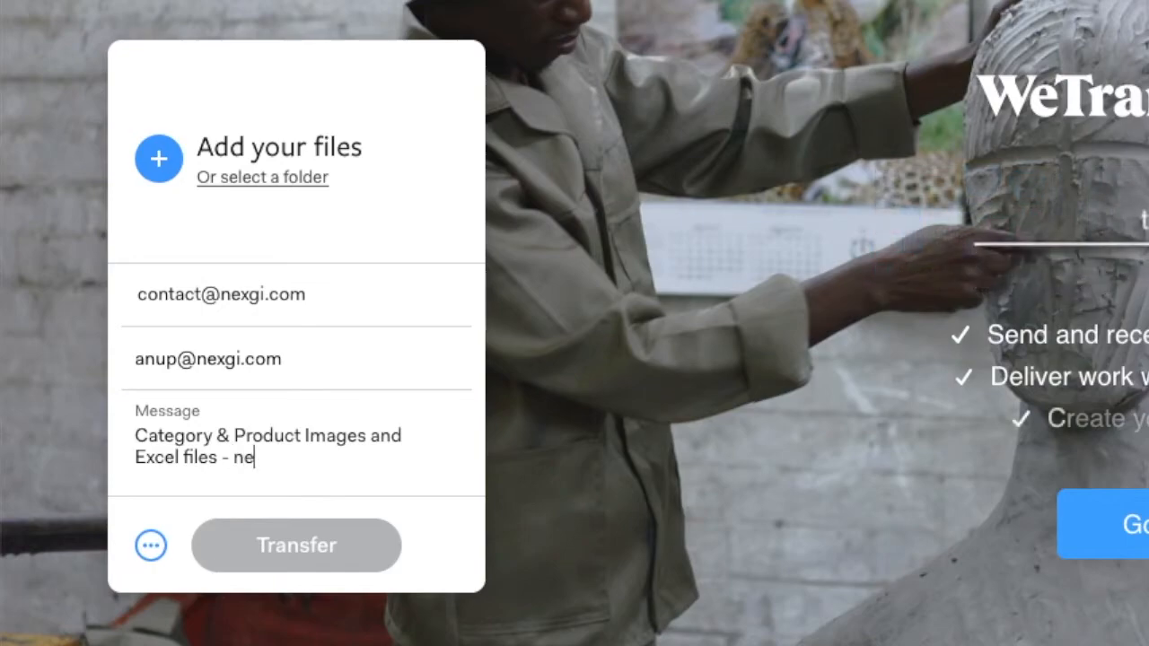
{"action": "type", "text": "xgi.com"}
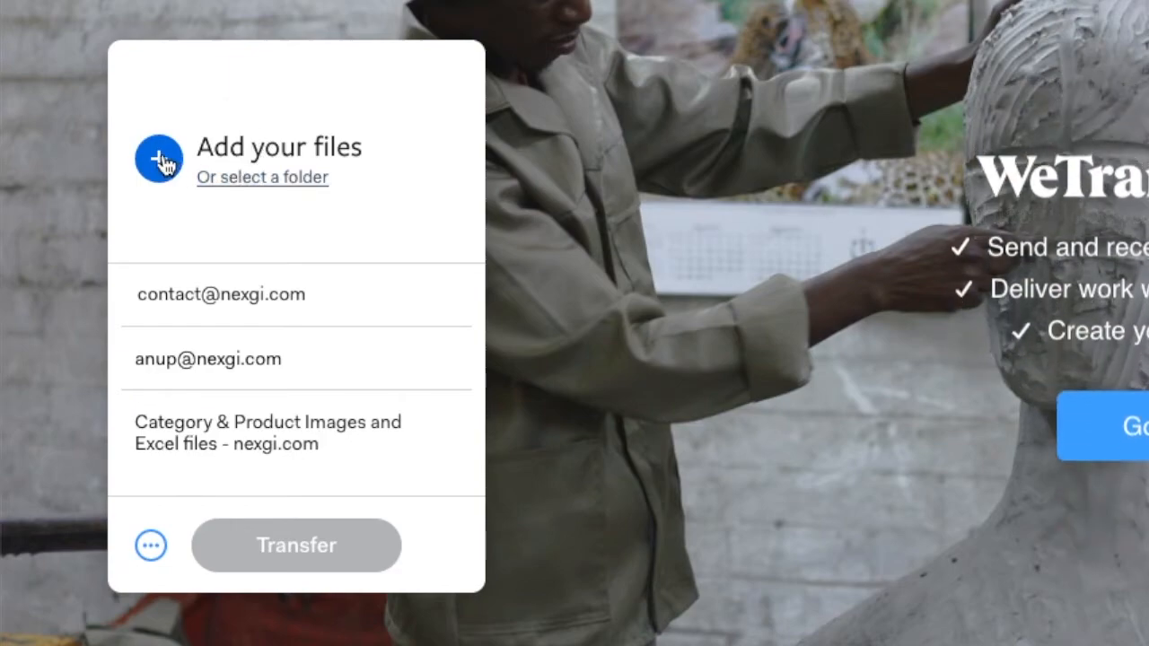
Attach category.zip (434 KB) to the transfer.
{"action": "left_click", "coordinate": [158, 158]}
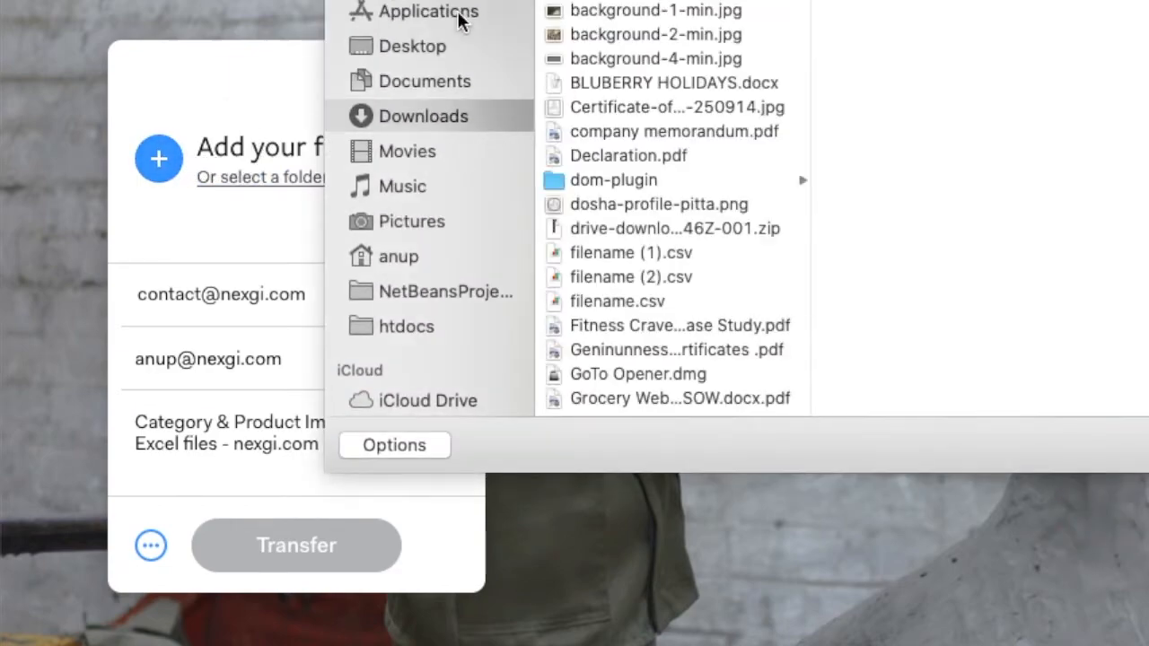
{"action": "left_click", "coordinate": [413, 45]}
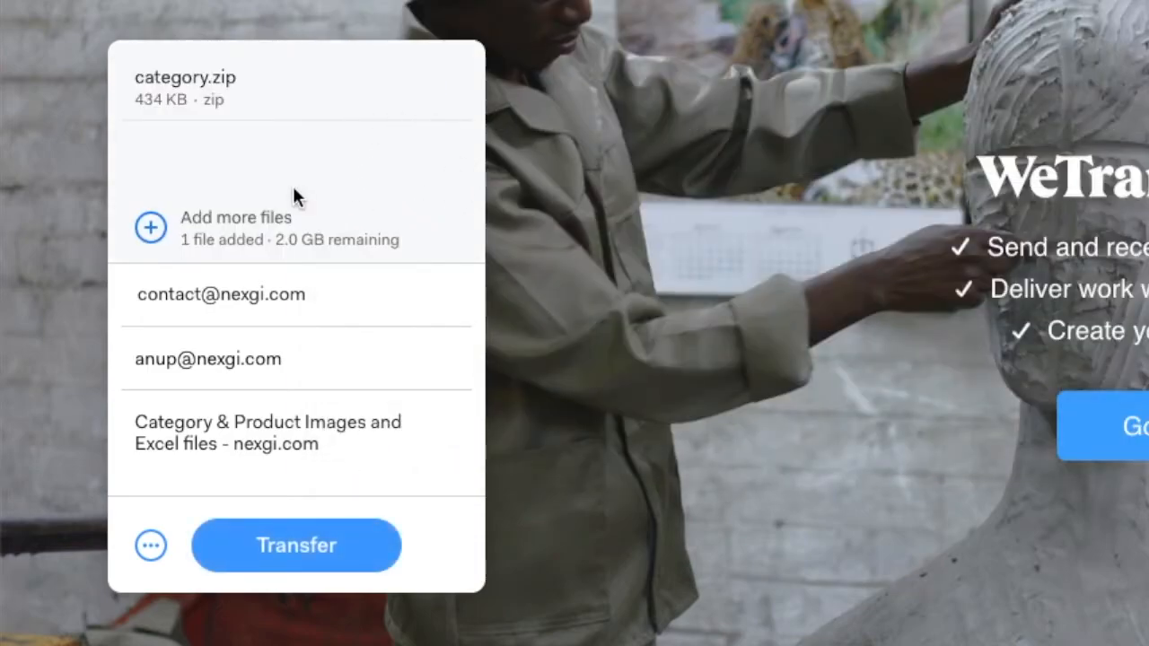
{"action": "mouse_move", "coordinate": [247, 234]}
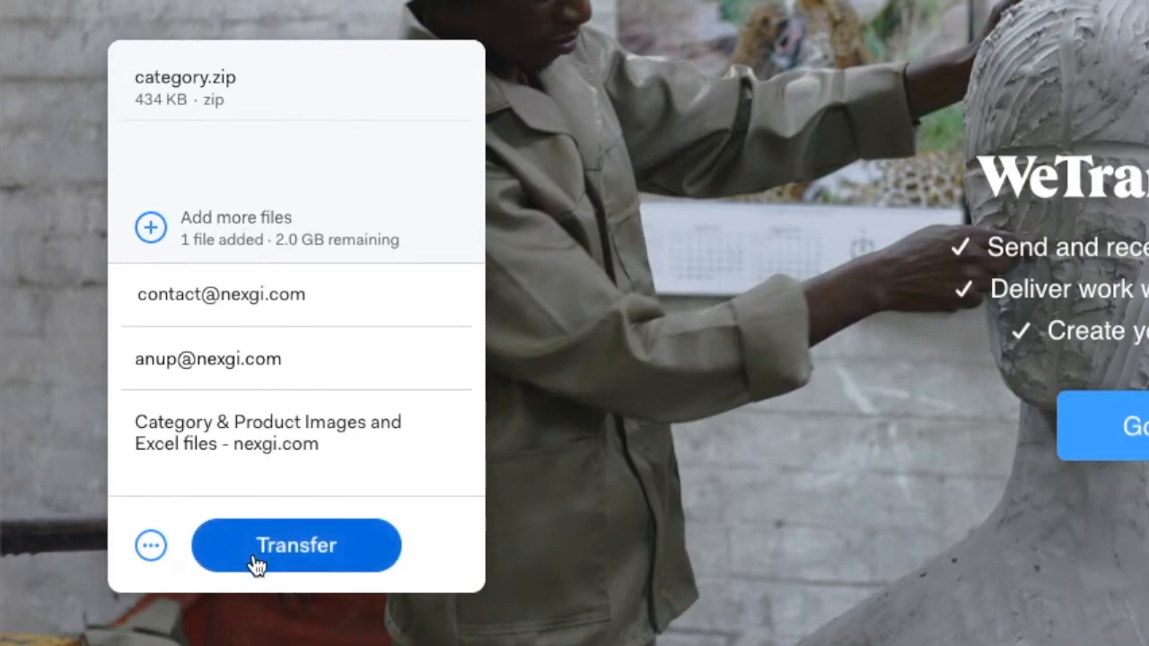
Send the transfer and verify the sender email with the emailed verification code.
{"action": "left_click", "coordinate": [295, 545]}
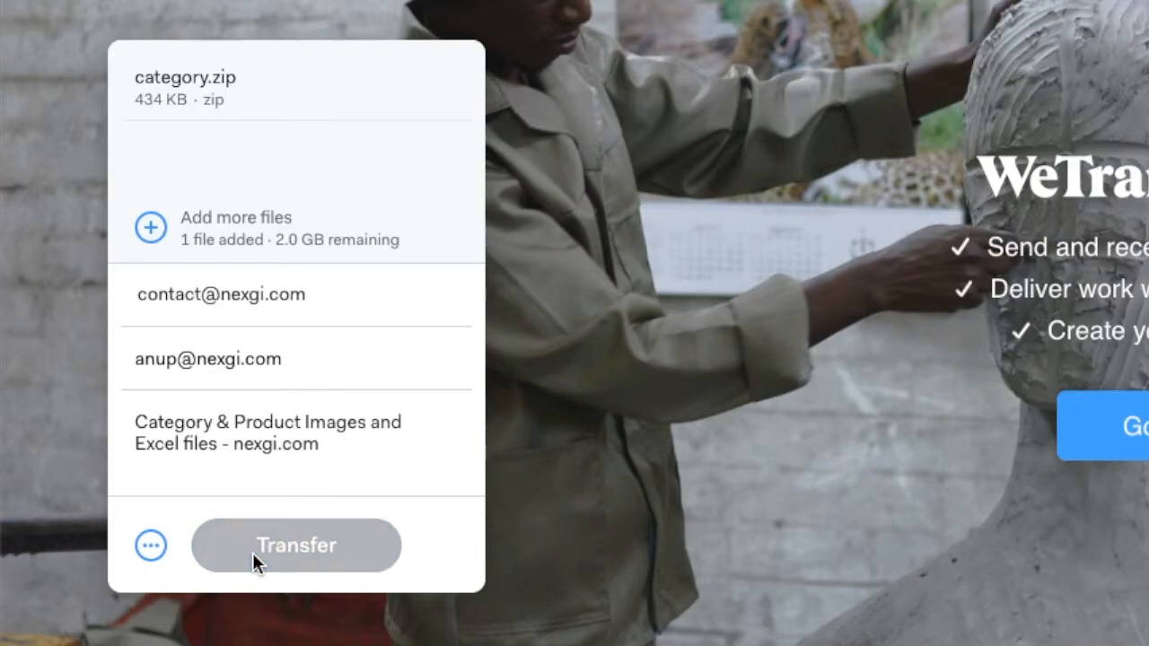
{"action": "left_click", "coordinate": [297, 545]}
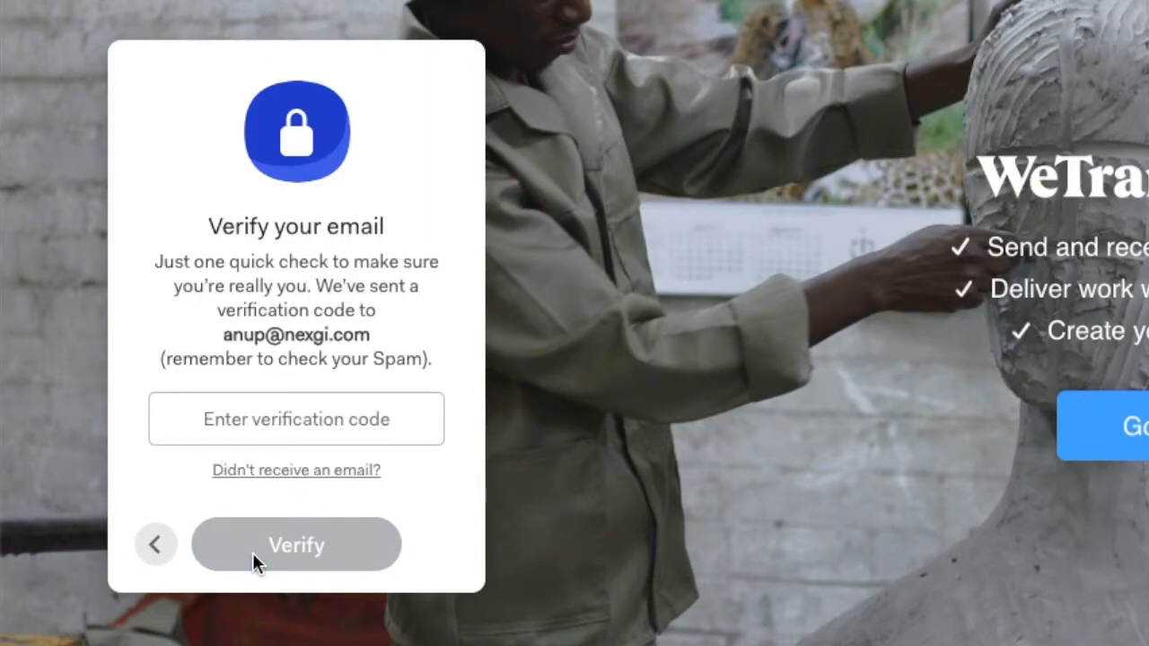
{"action": "left_click", "coordinate": [296, 419]}
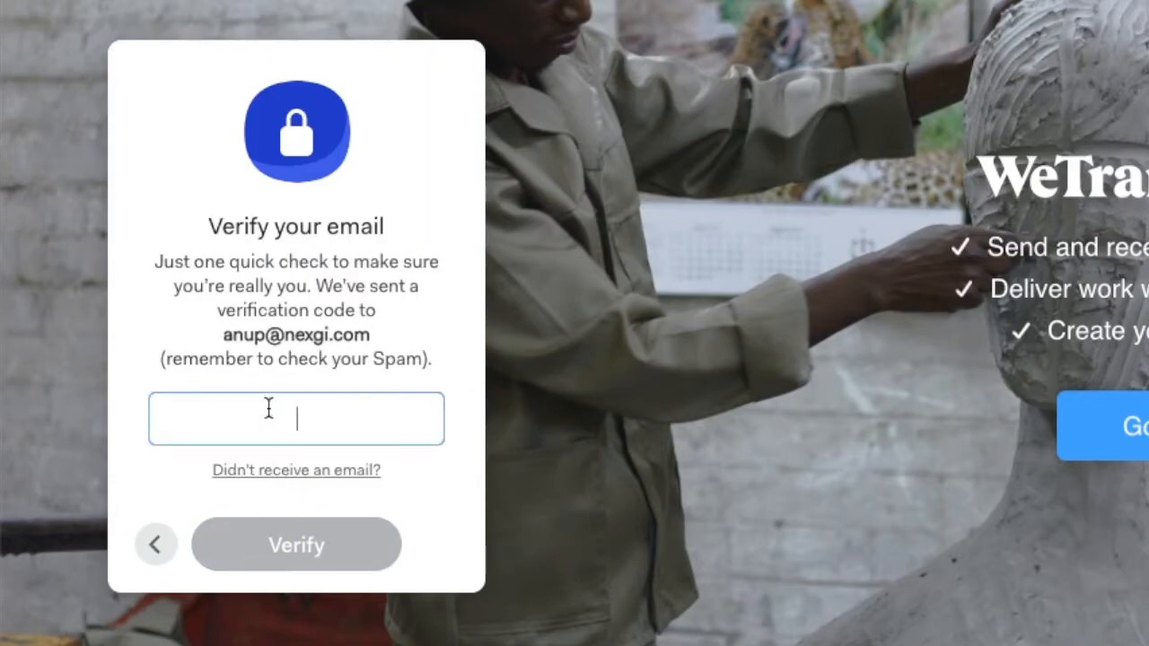
{"action": "mouse_move", "coordinate": [321, 423]}
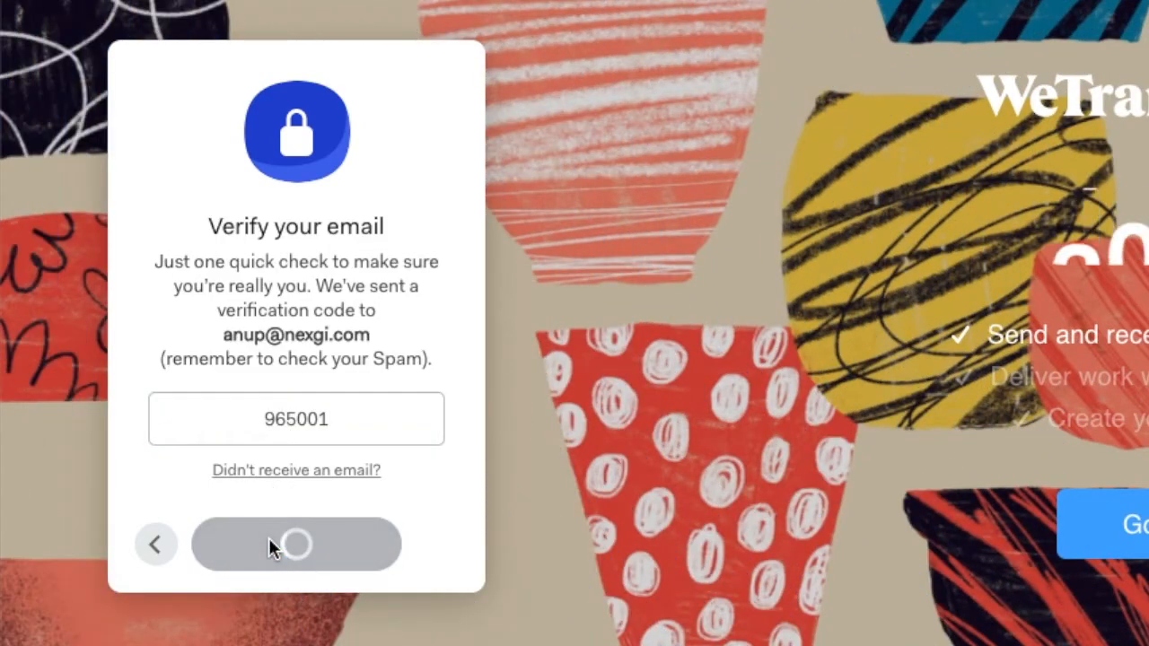
{"action": "left_click", "coordinate": [297, 545]}
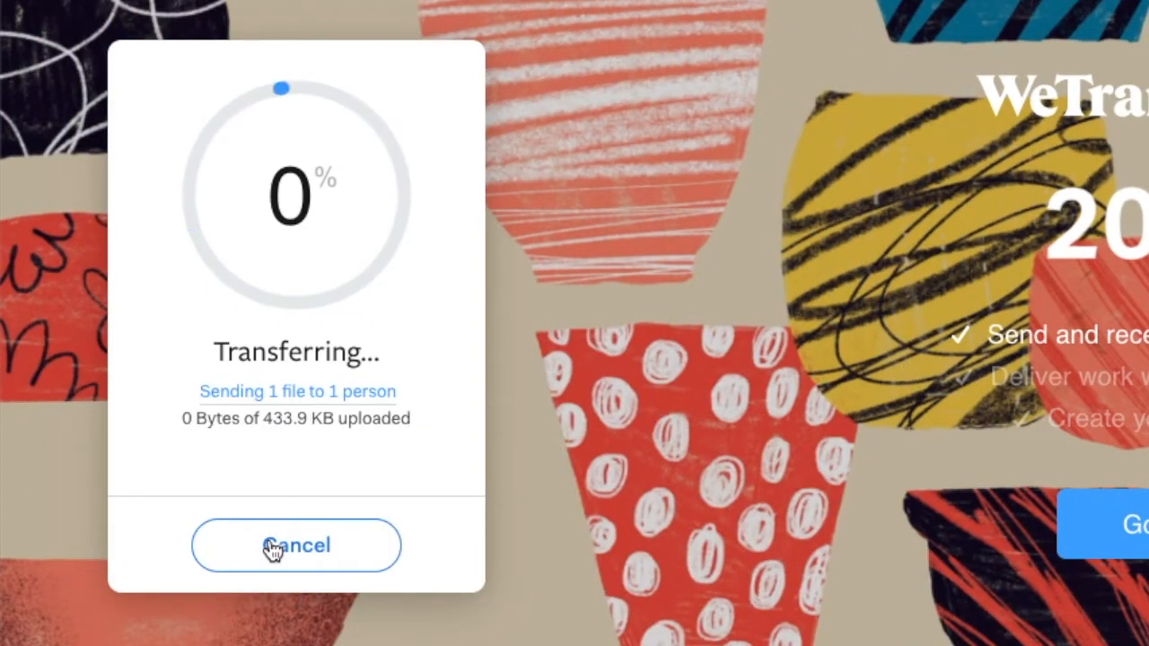